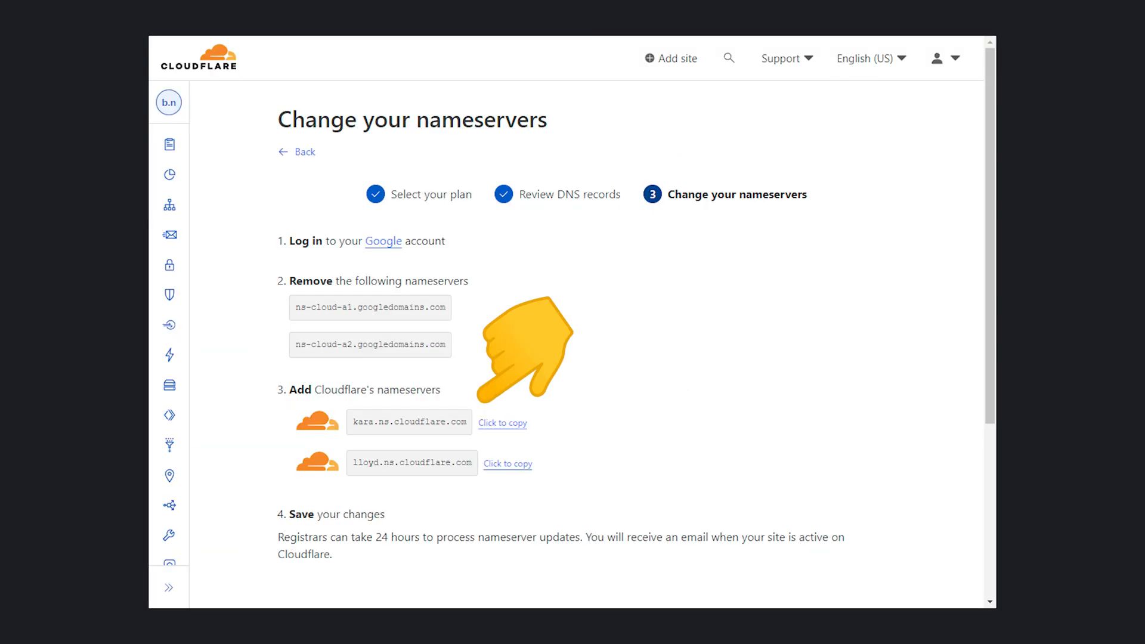
Open the Cloudflare products catalog and scroll past Argo, API Shield and the DNS products.
left_click(296, 153)
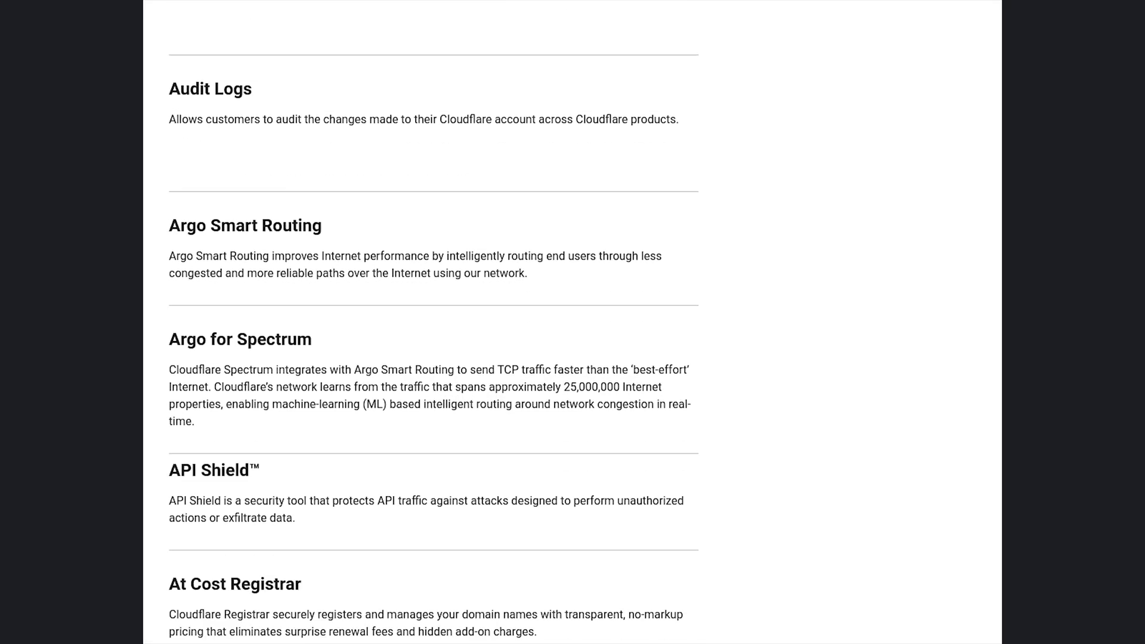
scroll("down", 3)
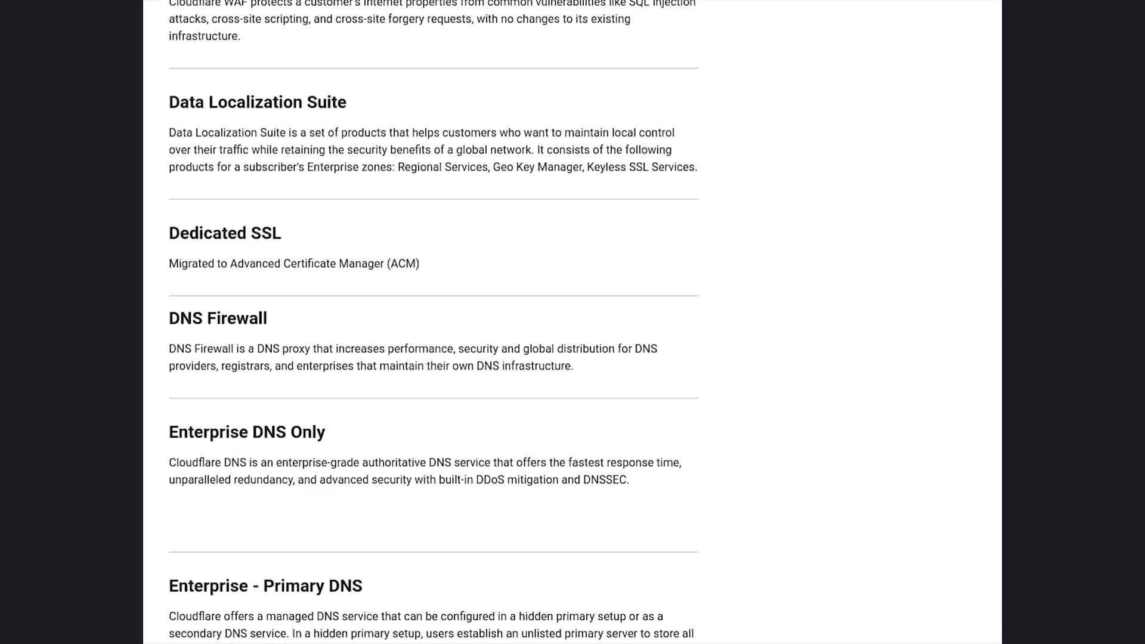